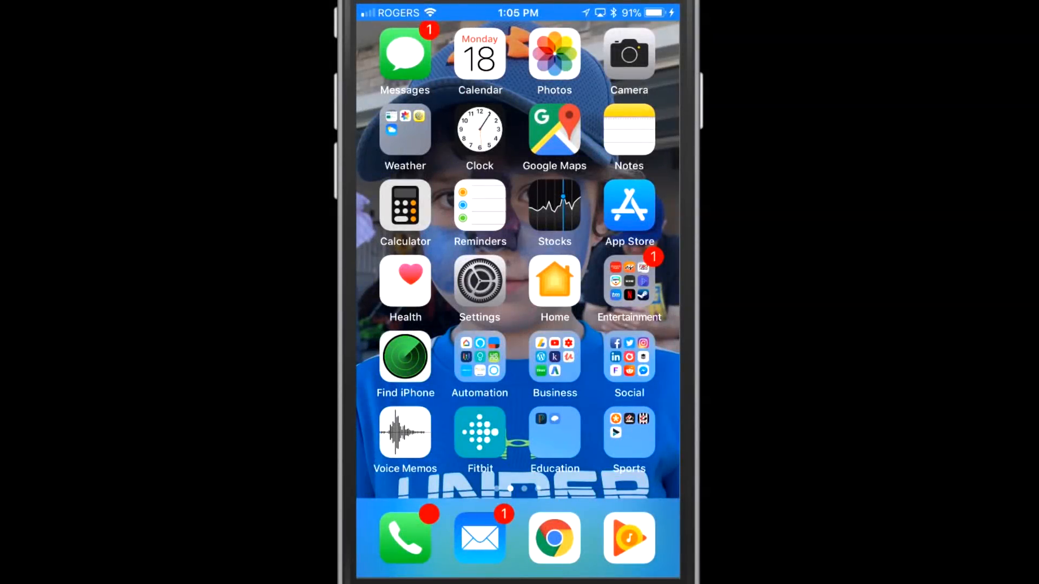
Reach the iCloud settings entry from the Apple ID account page in iOS Settings.
click(479, 281)
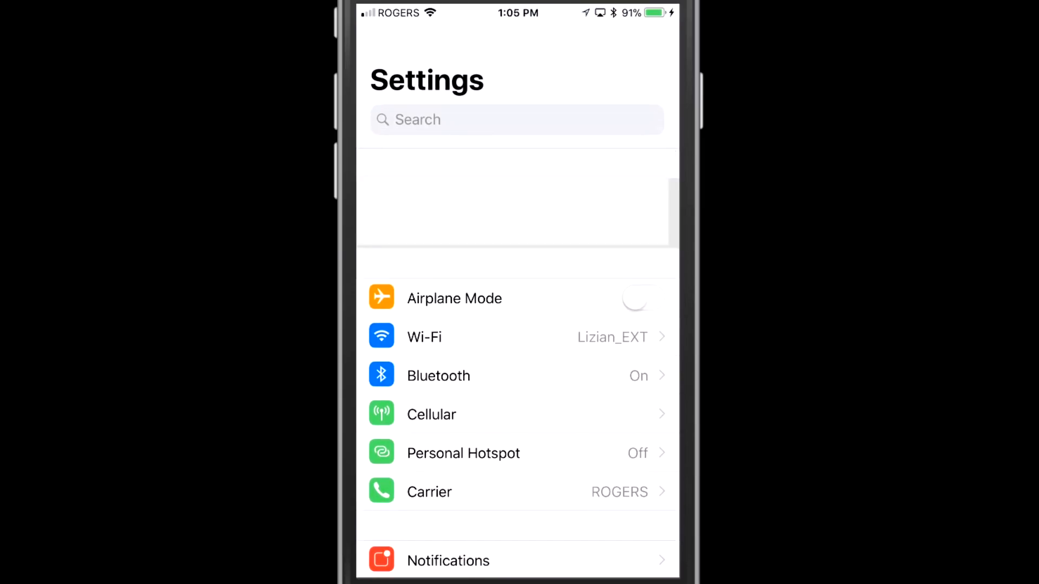
click(517, 200)
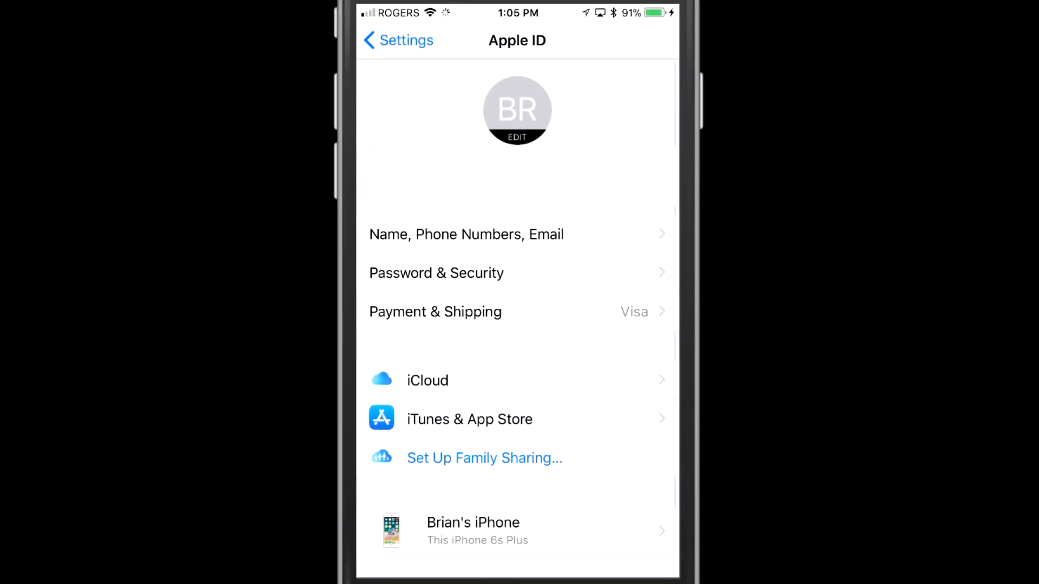
click(427, 379)
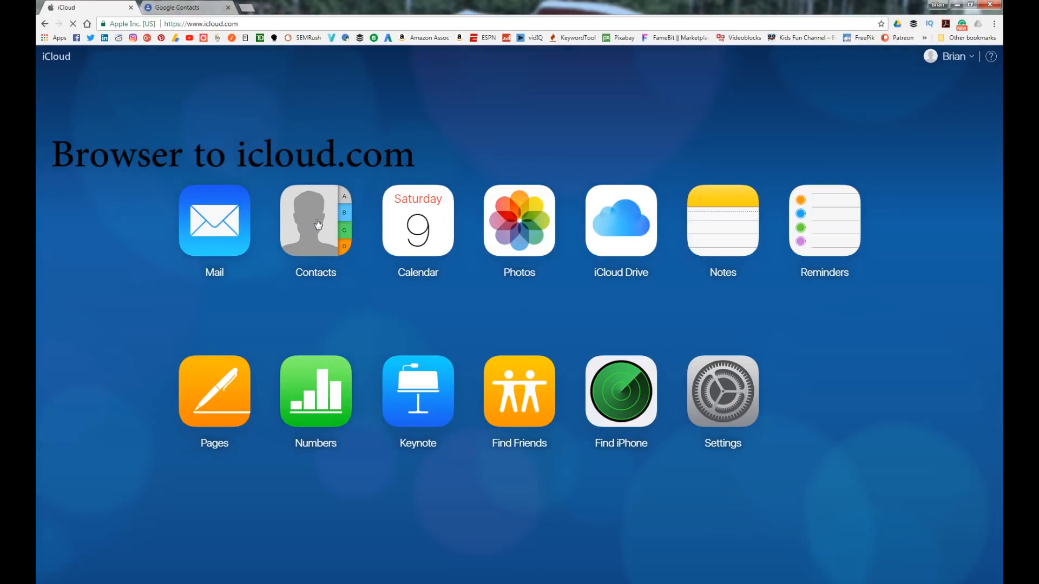
Load the Contacts app from the icloud.com launcher.
click(315, 220)
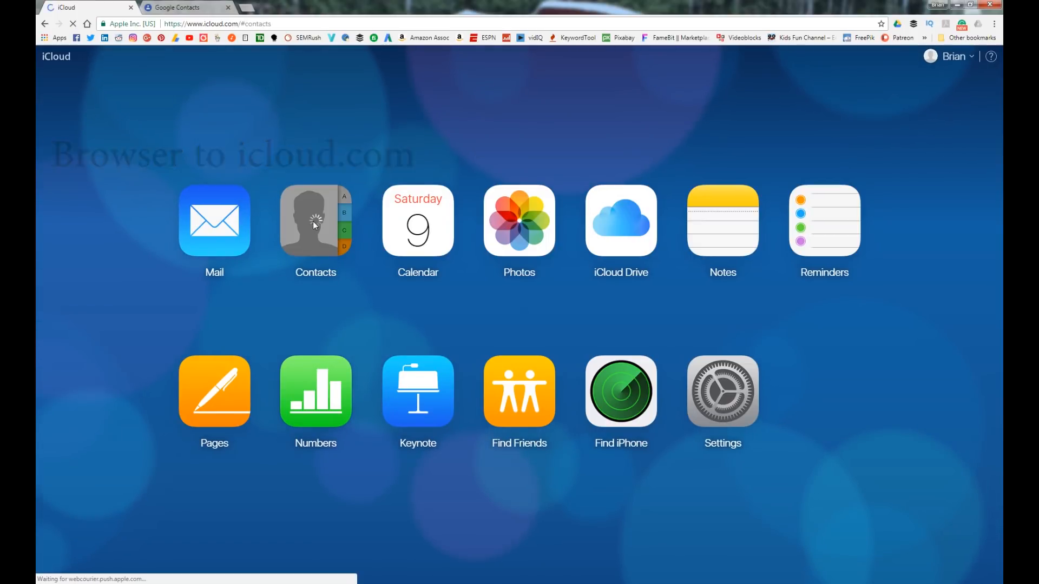
click(315, 221)
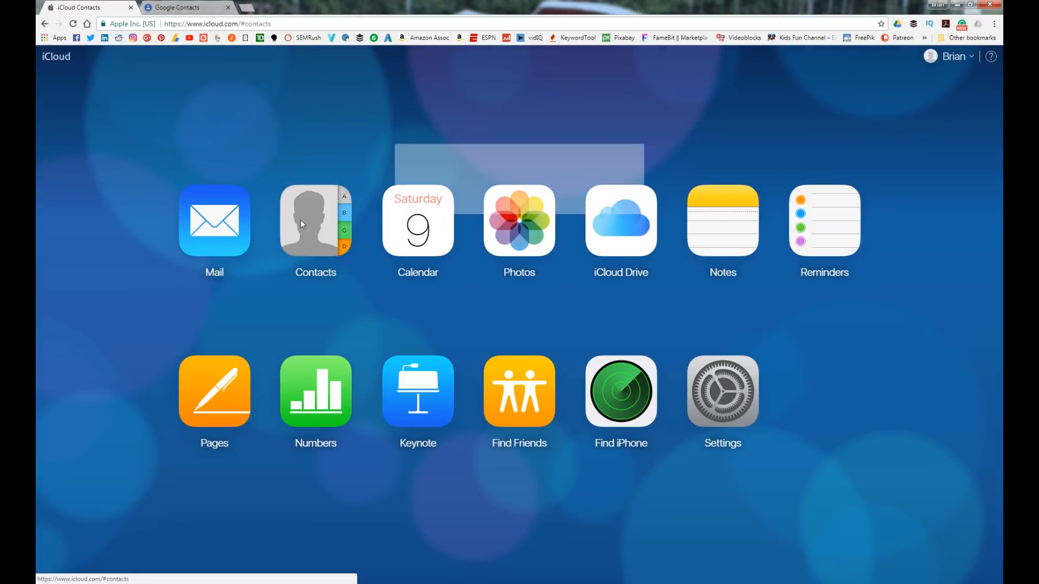
click(315, 221)
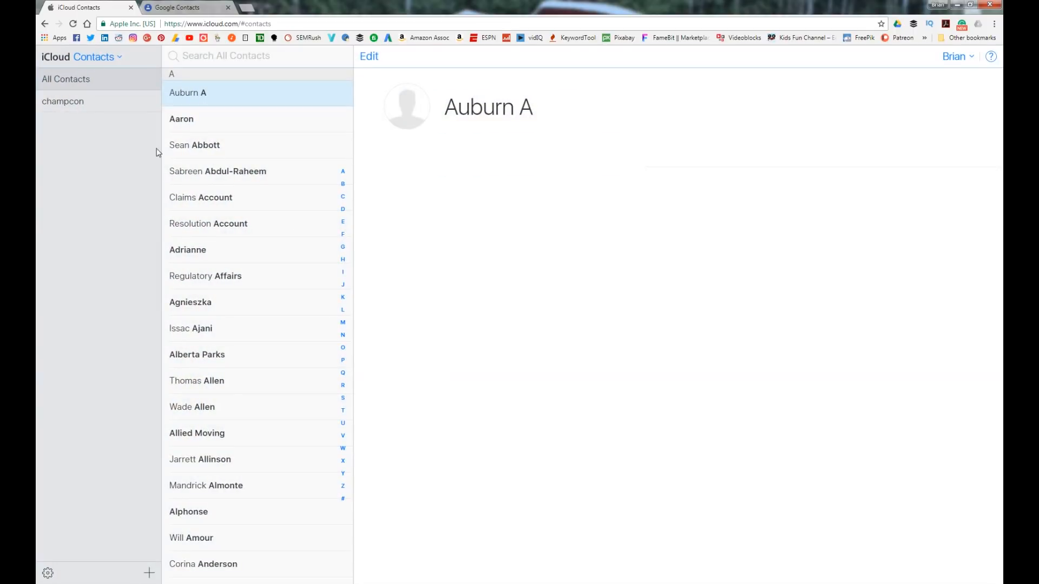
Select all 611 contacts via the gear menu and export them as a vCard to Downloads.
click(46, 573)
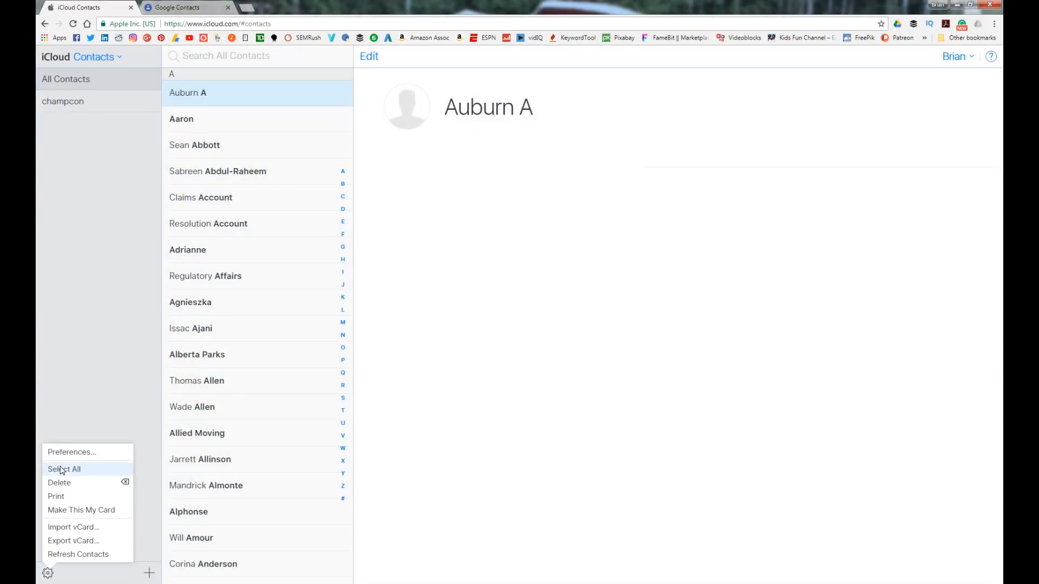
click(64, 468)
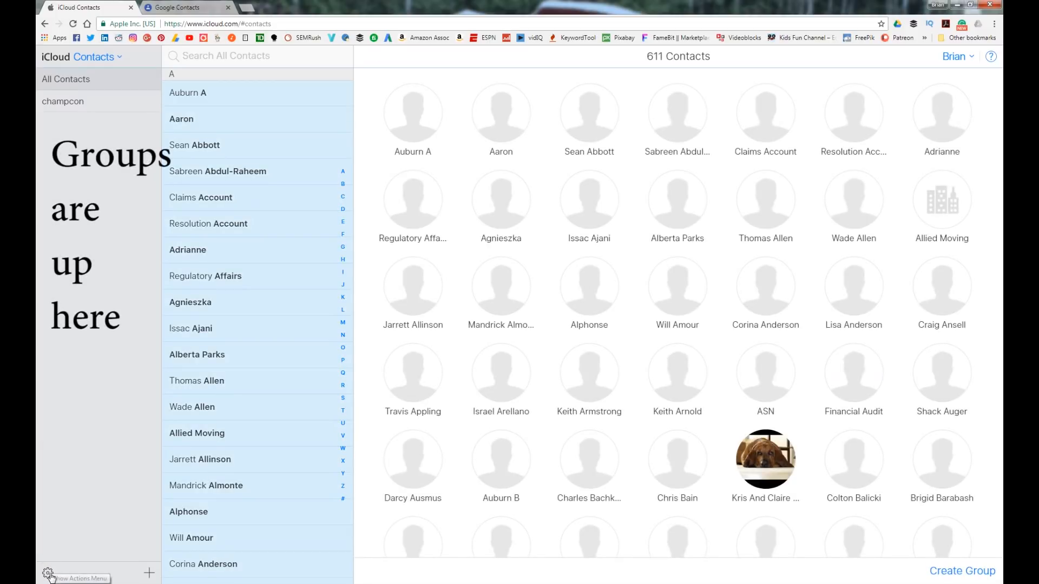
click(47, 573)
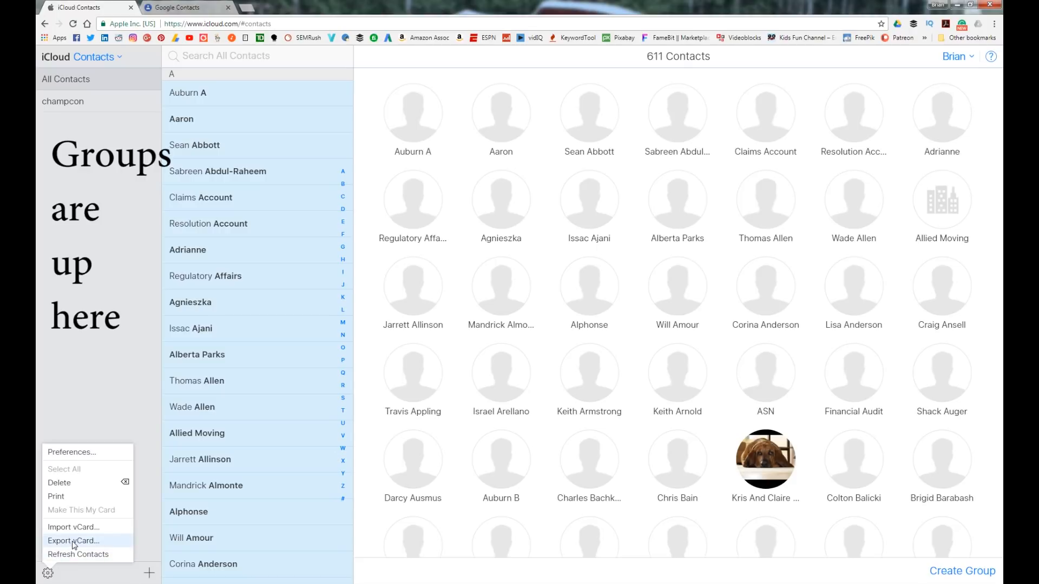
click(74, 541)
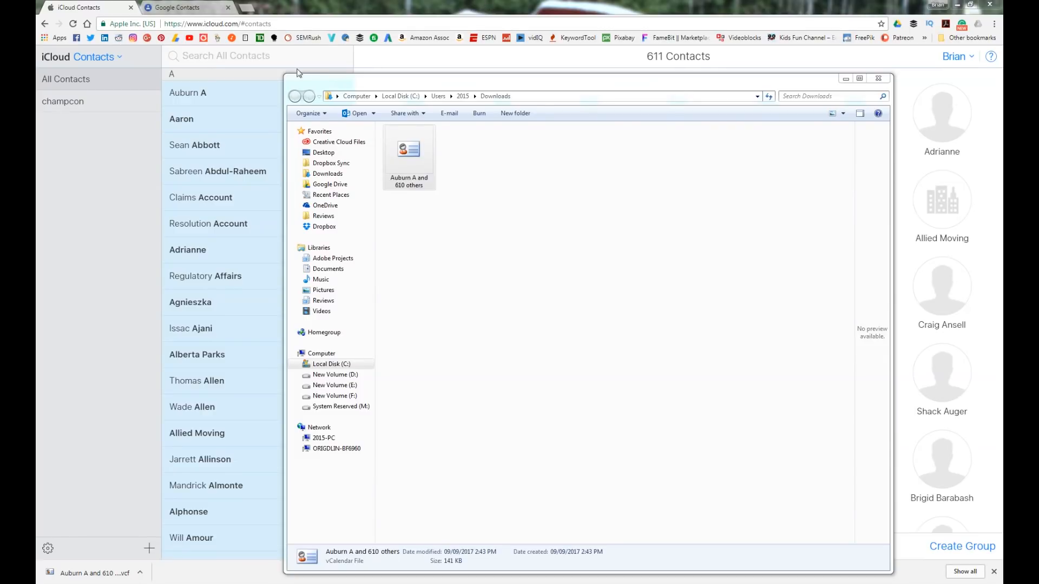
Start a CSV or vCard import in Google Contacts, reaching the old-version prompt.
click(175, 8)
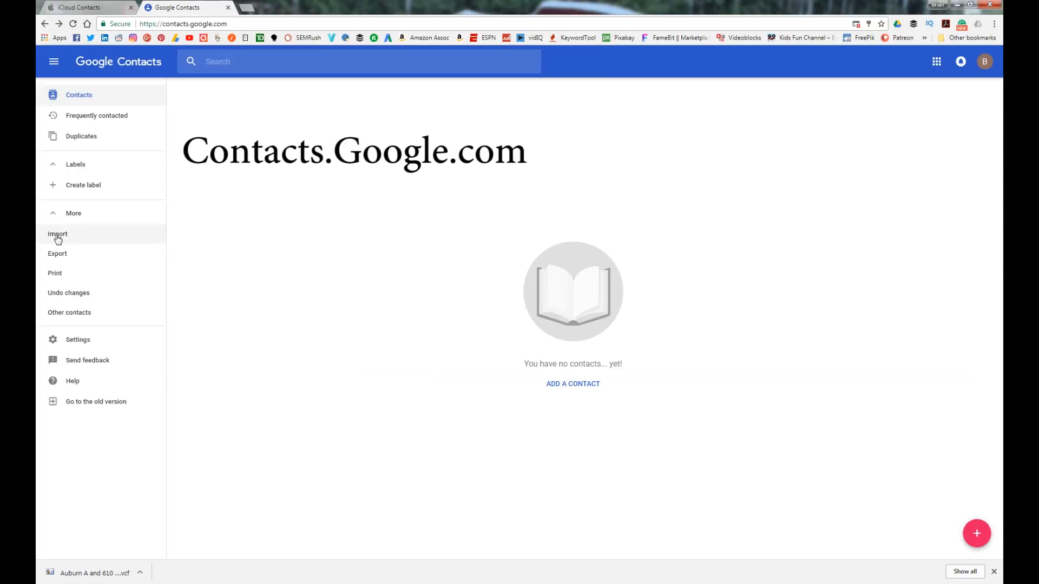
click(57, 234)
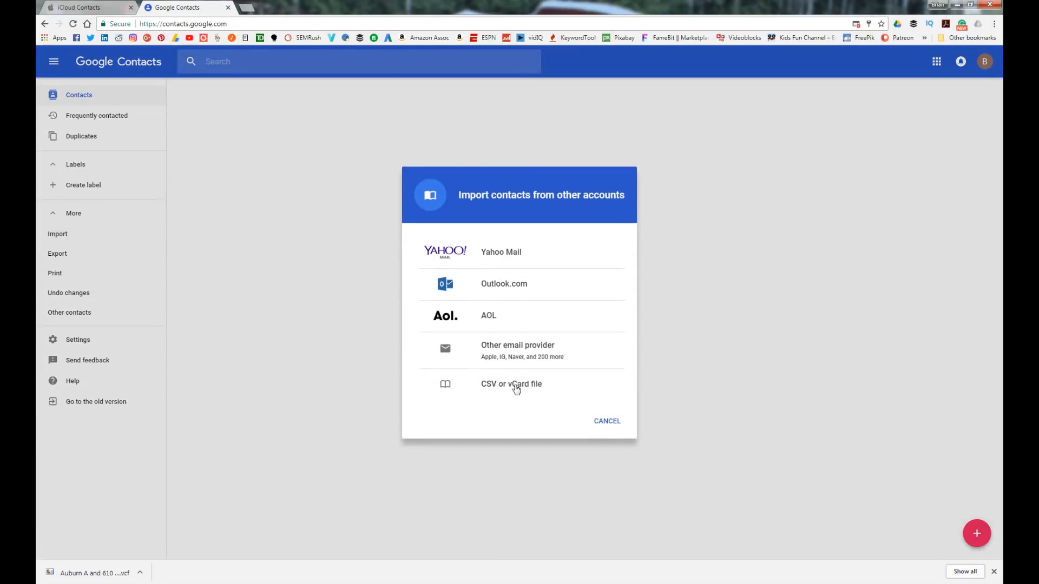
click(511, 383)
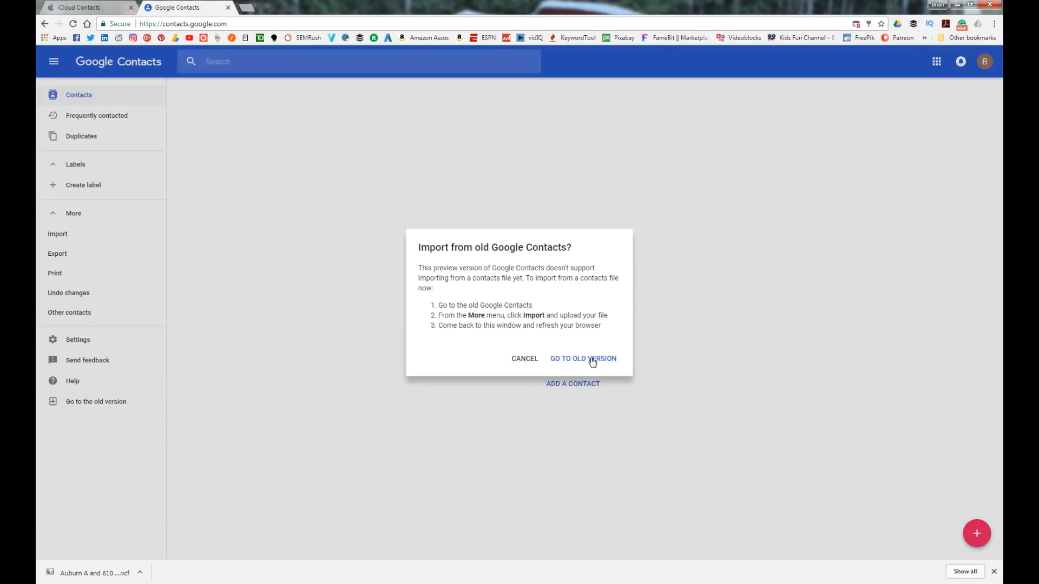
In old Google Contacts, choose the exported vCard from Downloads and submit it for import.
click(584, 358)
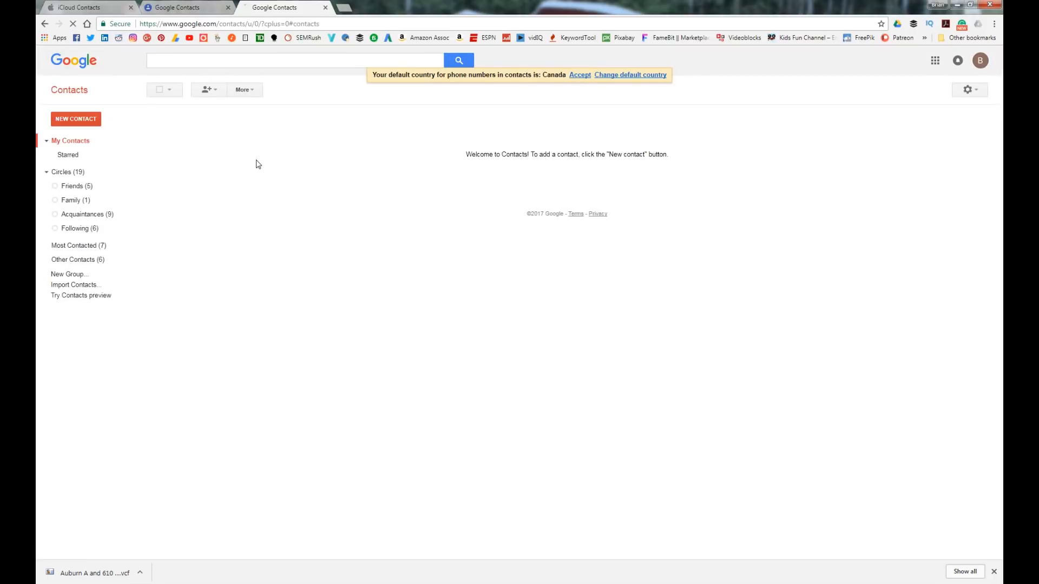
click(74, 285)
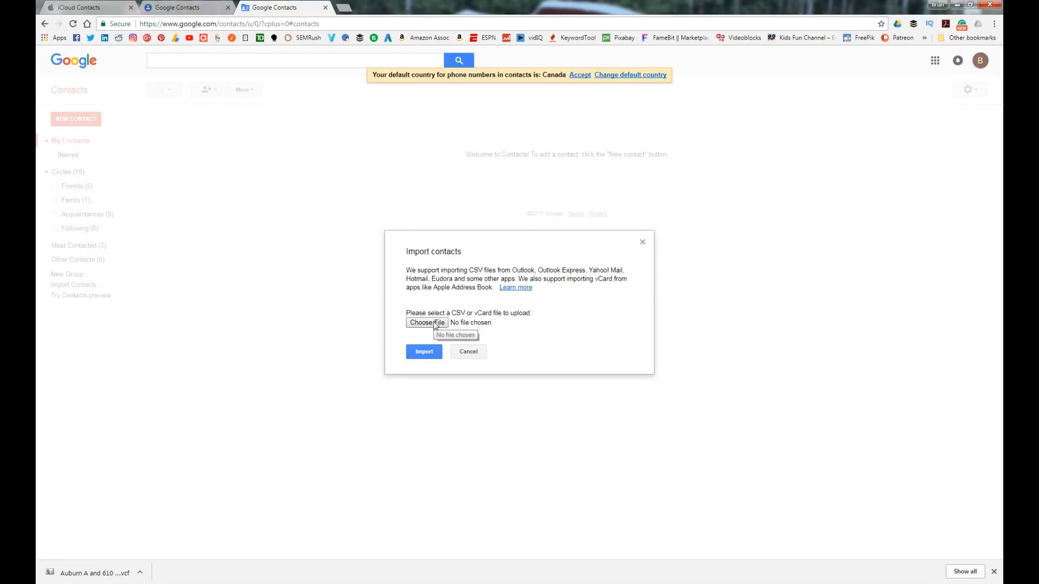
click(426, 322)
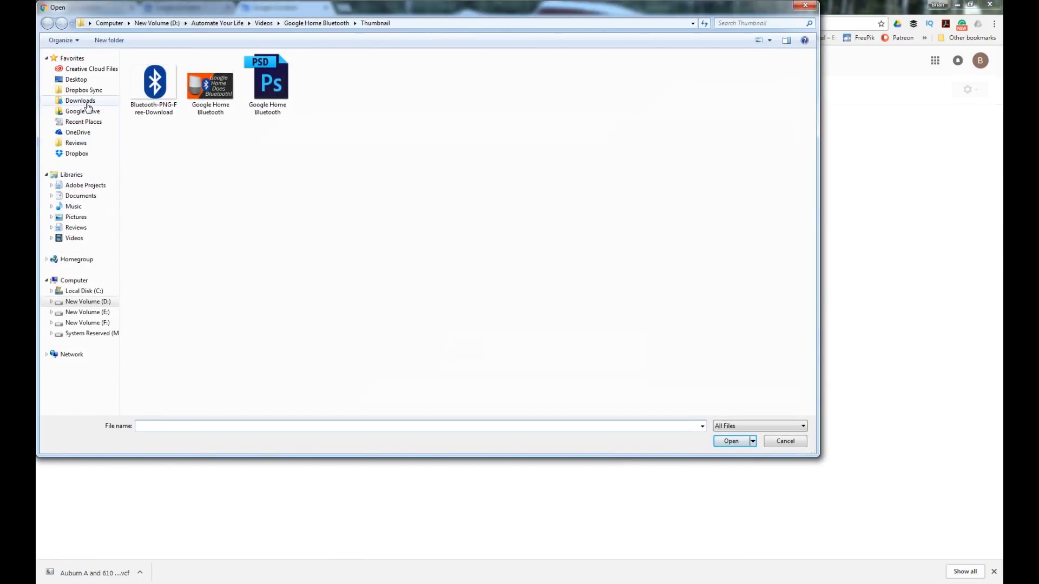
click(80, 99)
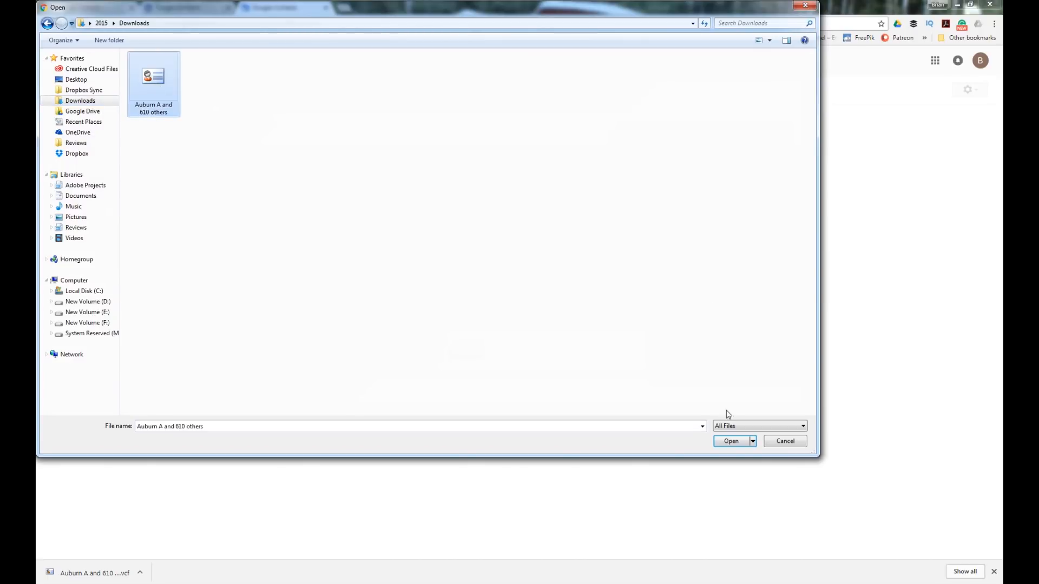
click(730, 440)
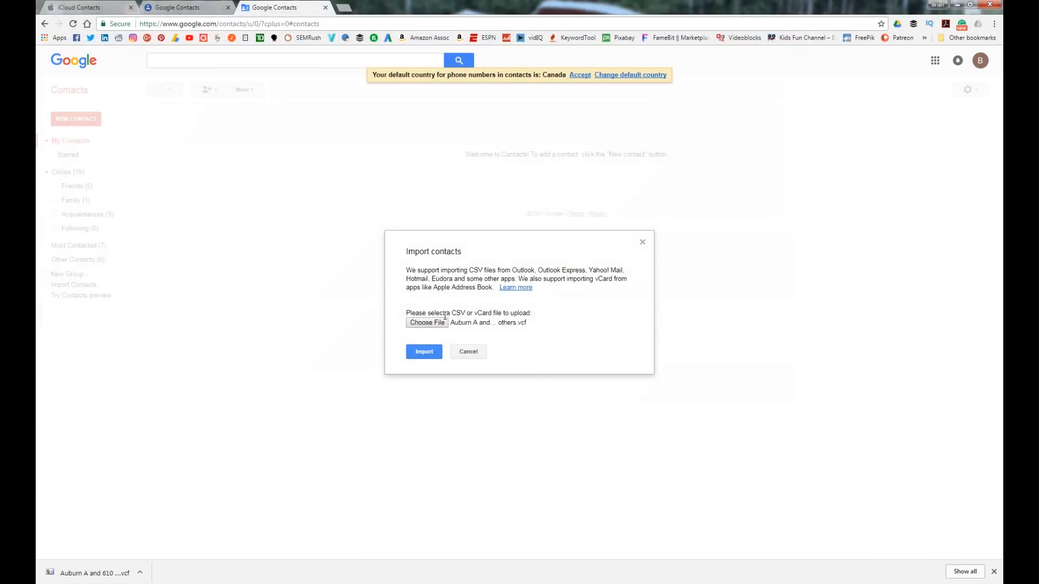
click(423, 350)
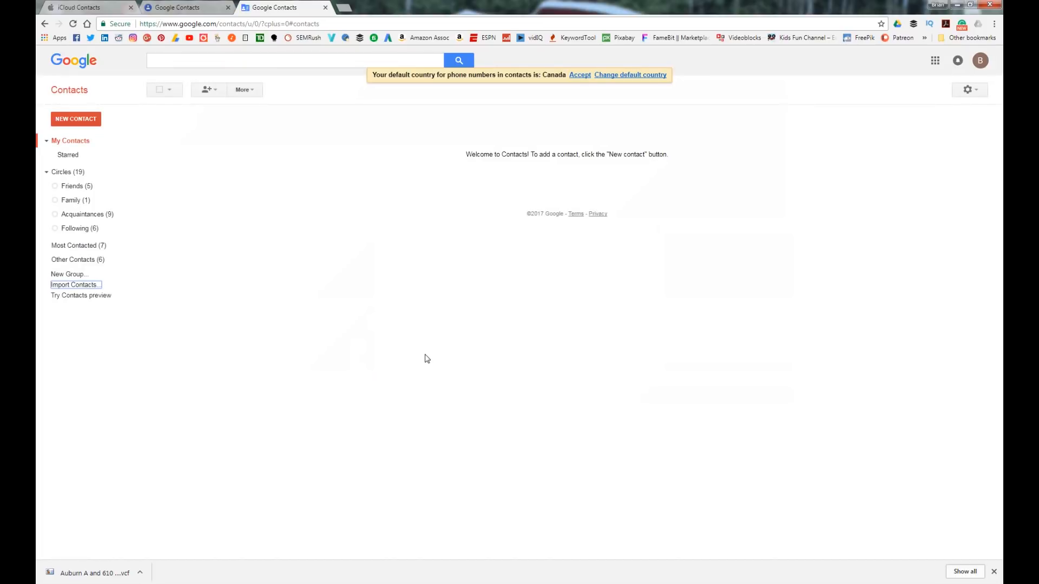
Review the My Contacts list of 611 contacts marked imported 09/09/2017.
click(75, 284)
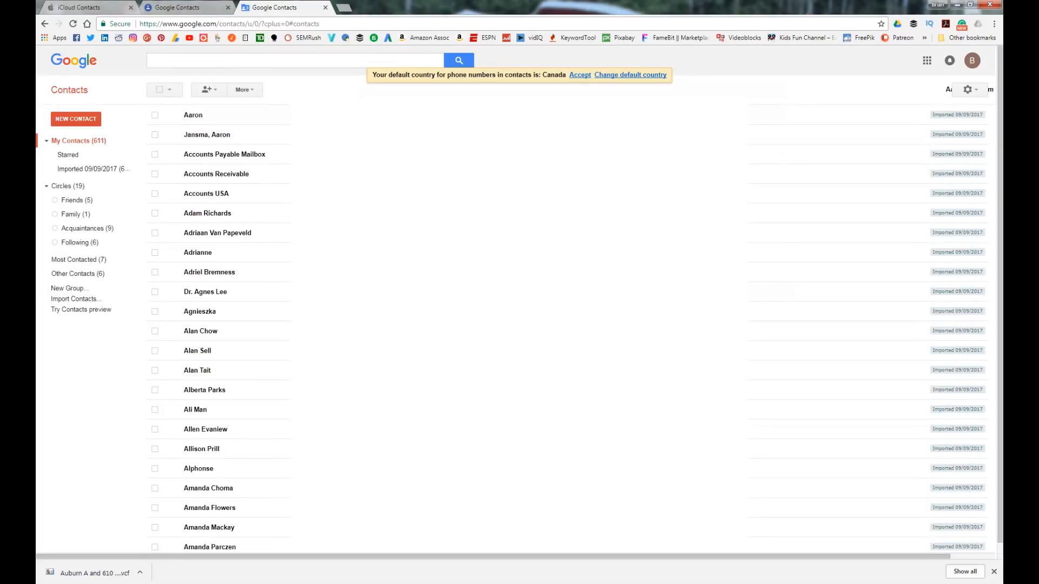
scroll(down, 3)
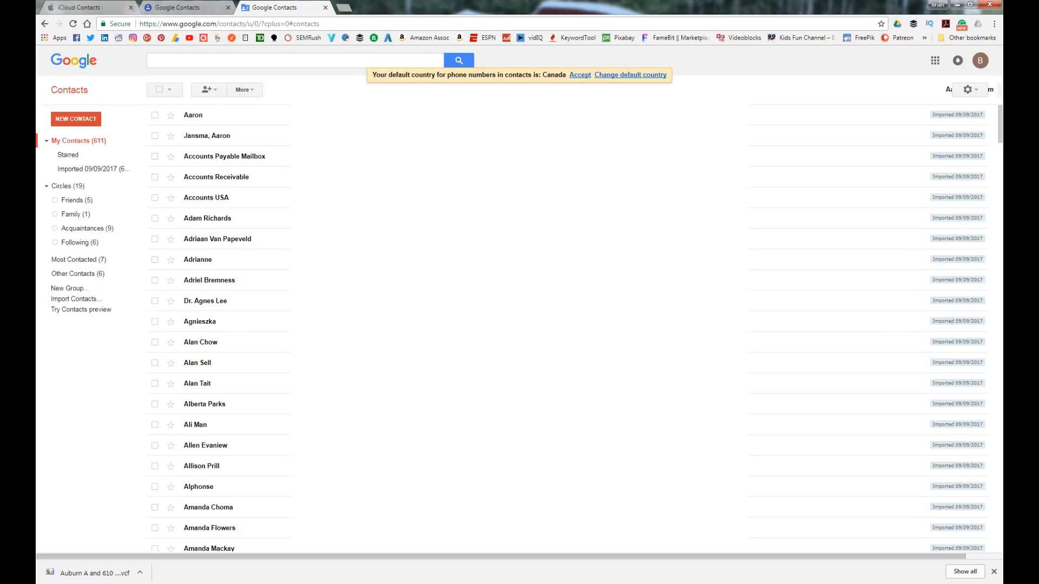
scroll(down, 3)
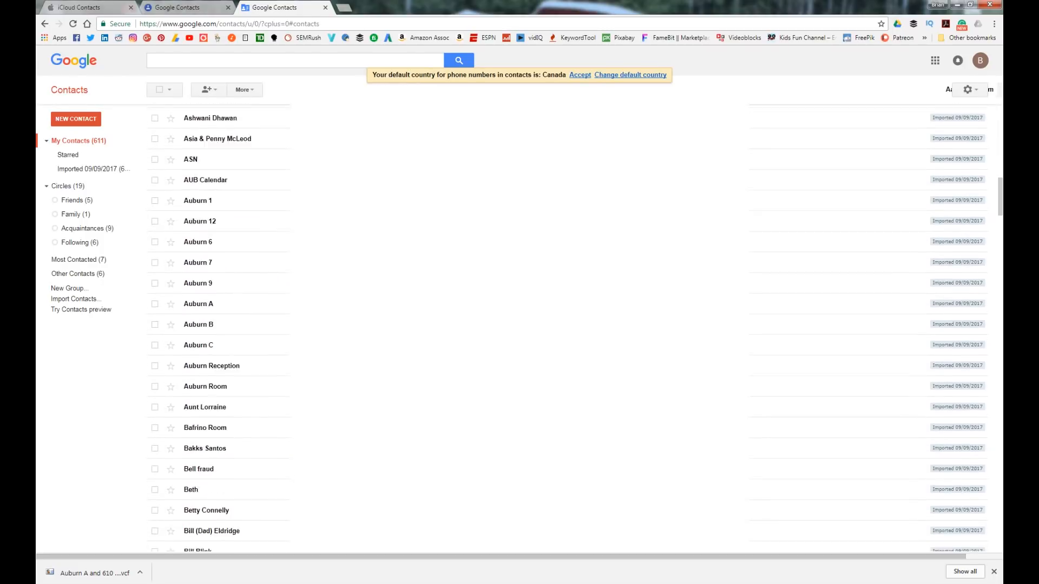
scroll(down, 3)
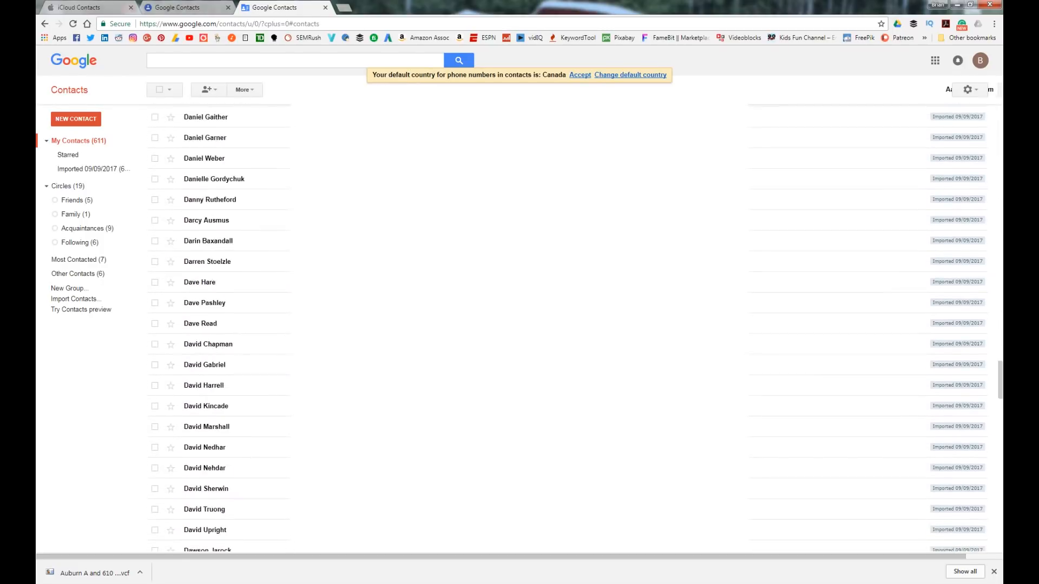